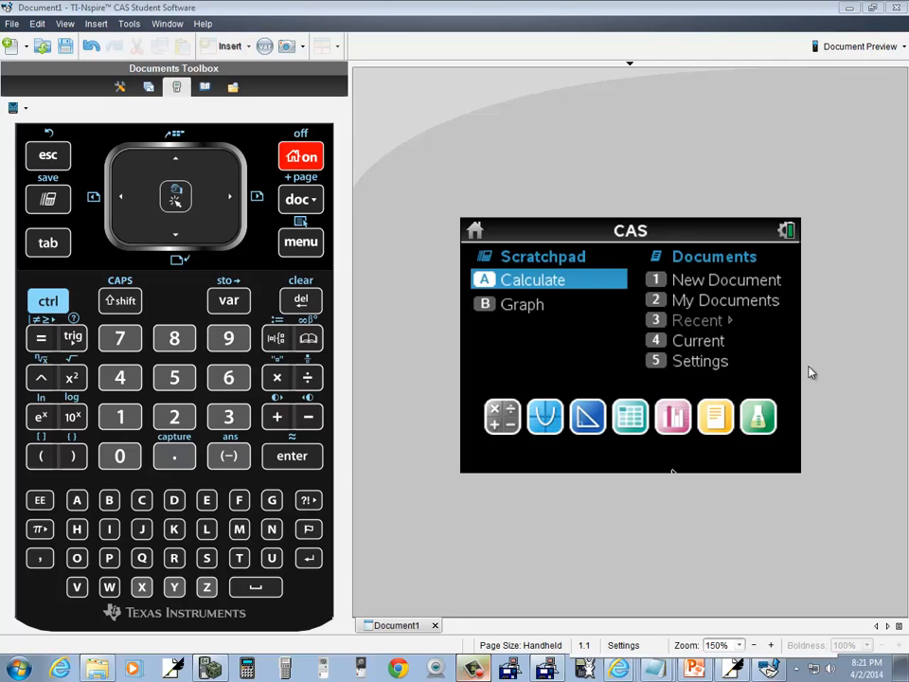
mouse_move(810, 415)
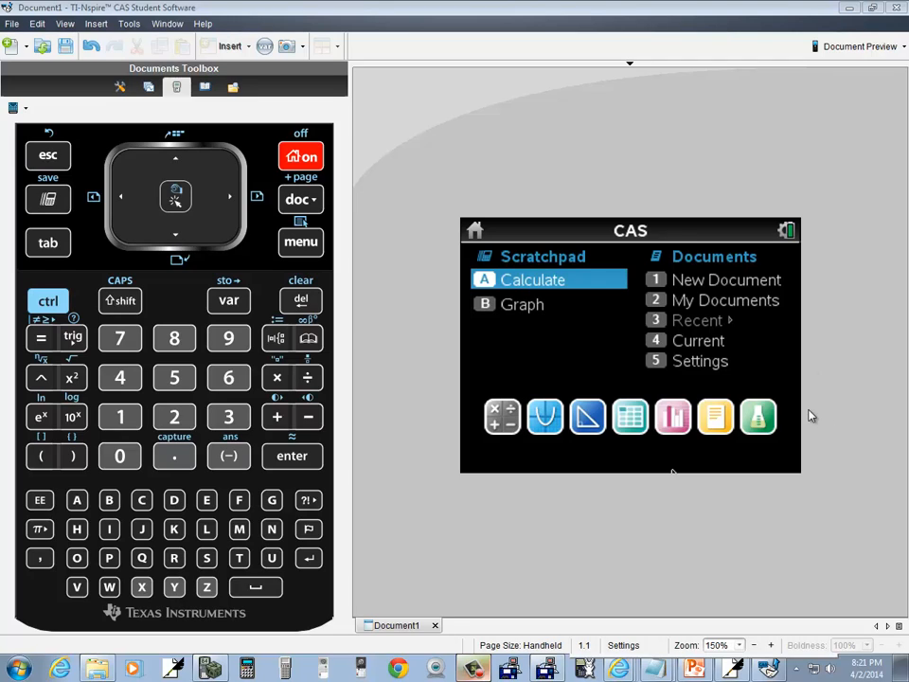
Switch to PowerPoint and show the slide asking for the determinant of 3 1 2, 4 5 6, 7 8 9
left_click(689, 665)
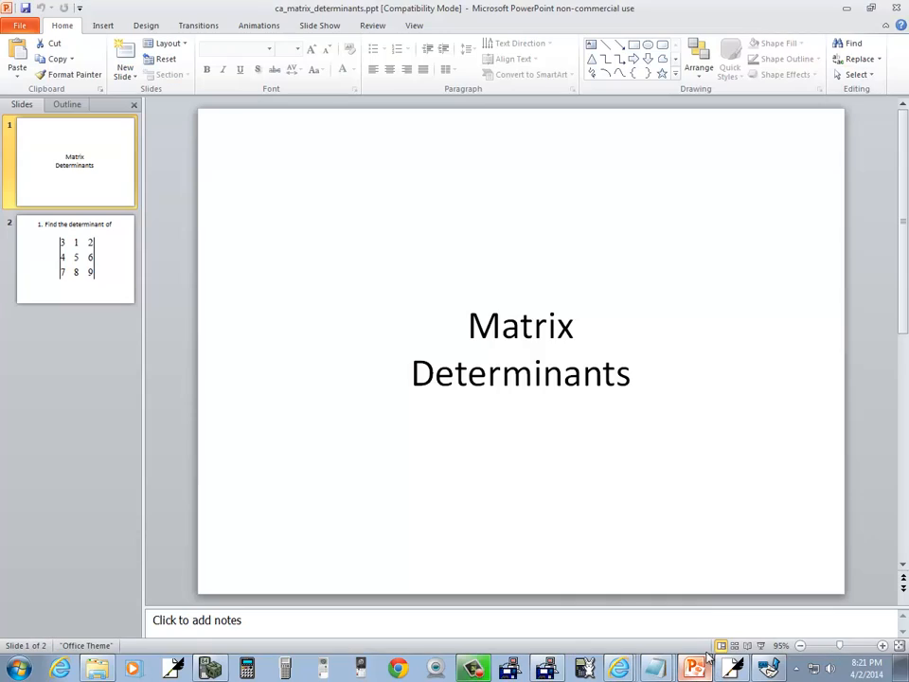
left_click(75, 259)
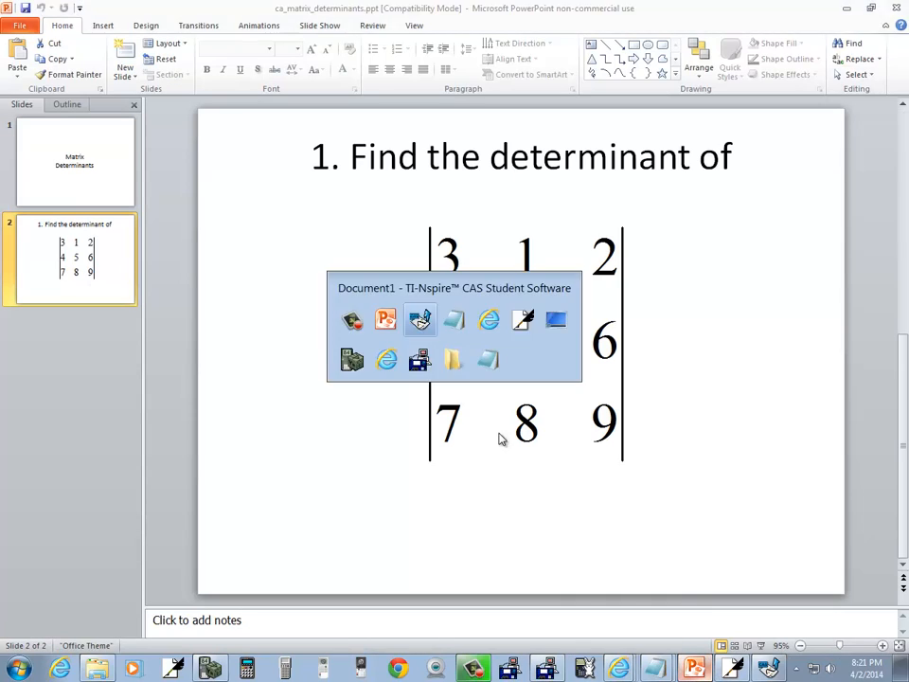
Return to TI-Nspire and open a Scratchpad calculator with its function menu
left_click(420, 320)
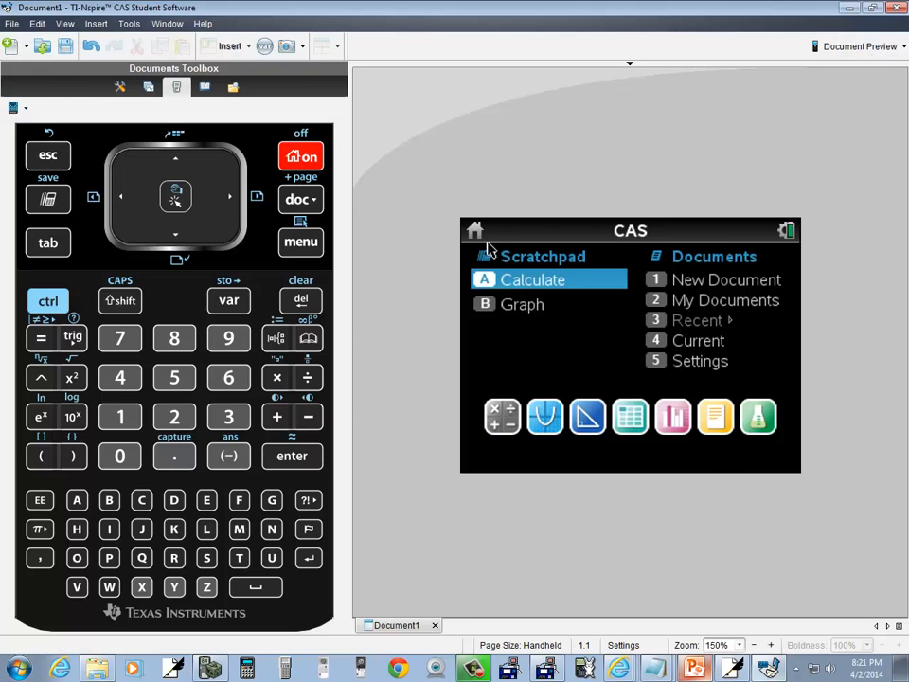
mouse_move(623, 333)
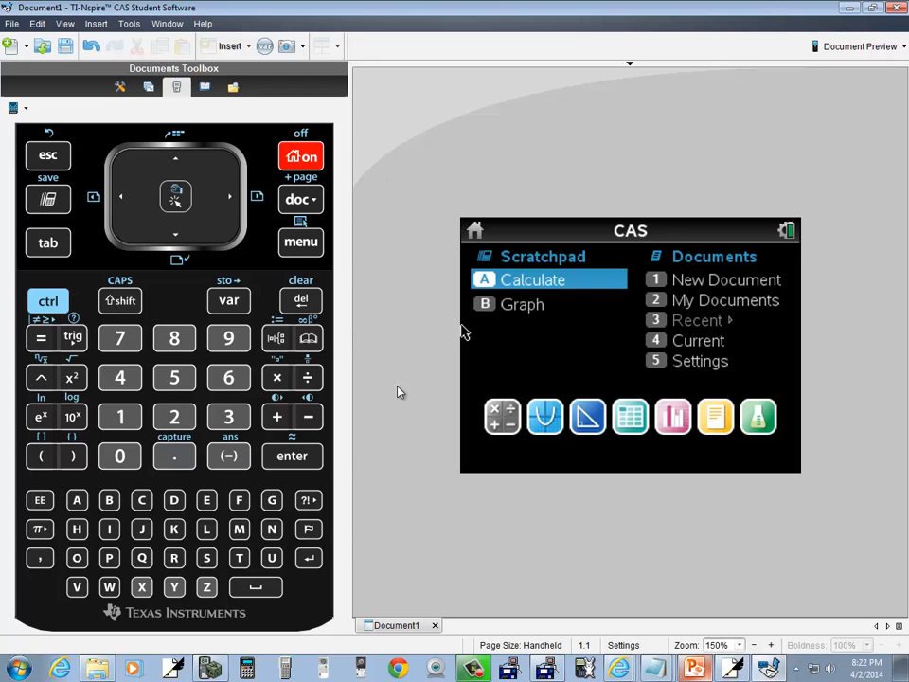
mouse_move(318, 271)
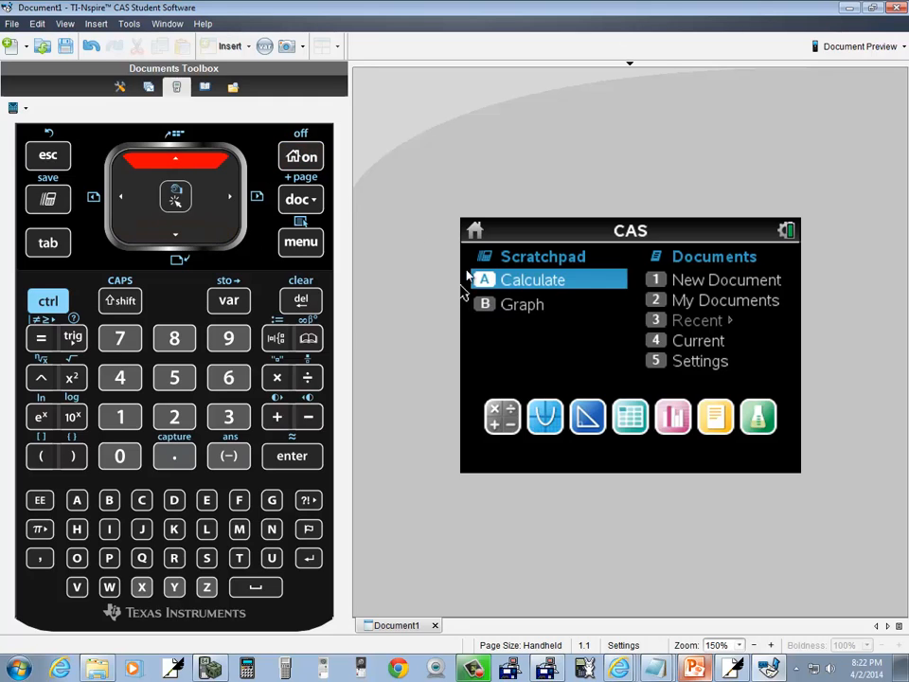
left_click(533, 279)
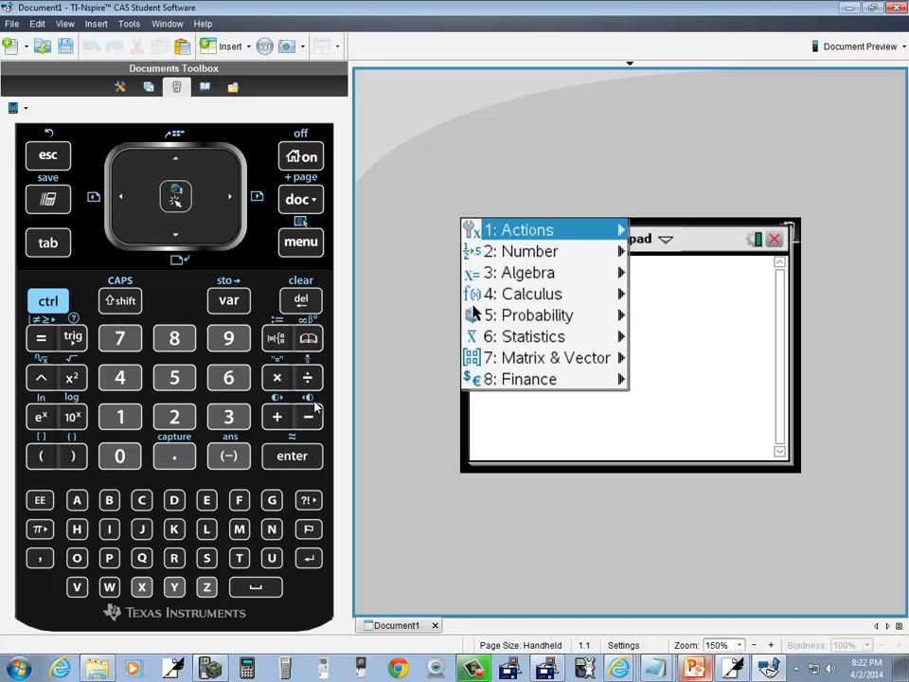
left_click(48, 155)
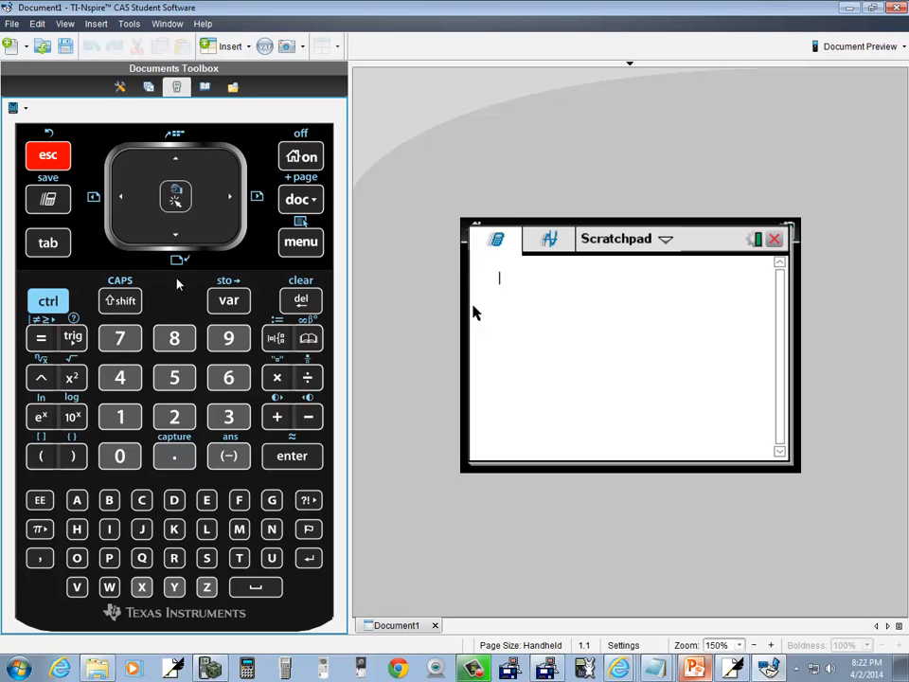
mouse_move(199, 322)
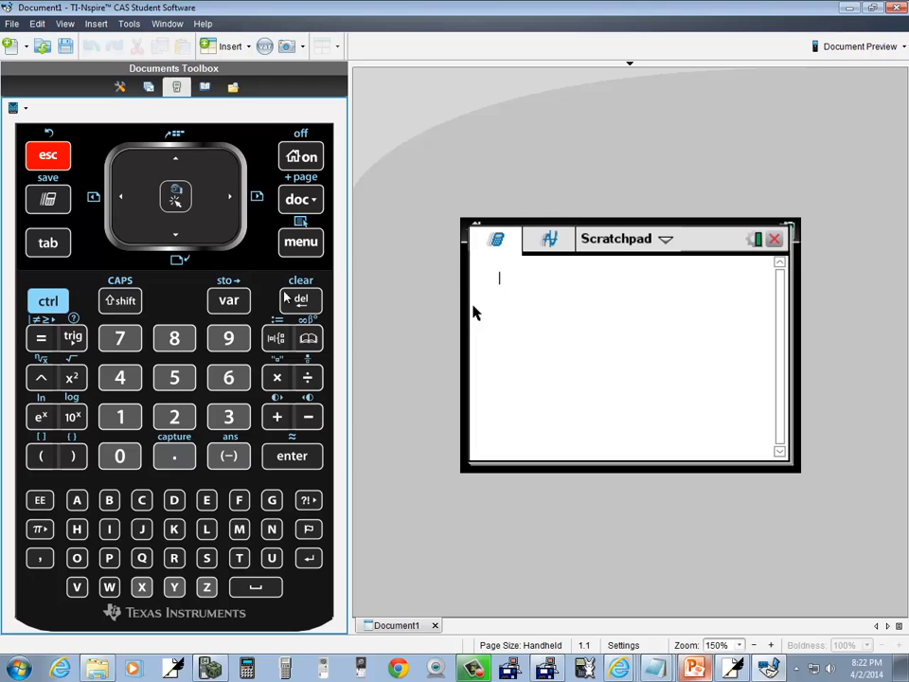
left_click(300, 243)
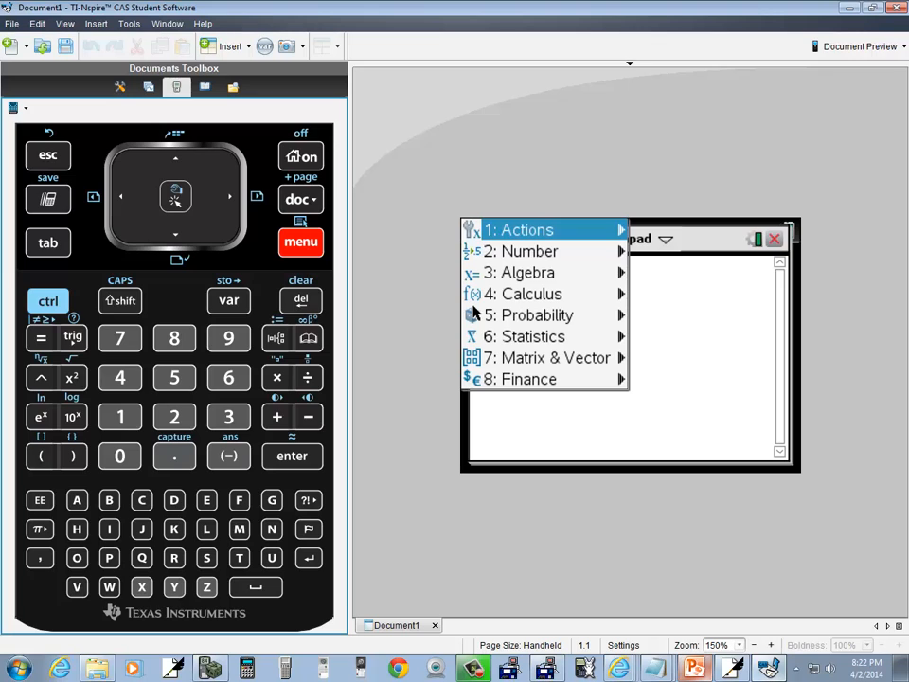
left_click(535, 357)
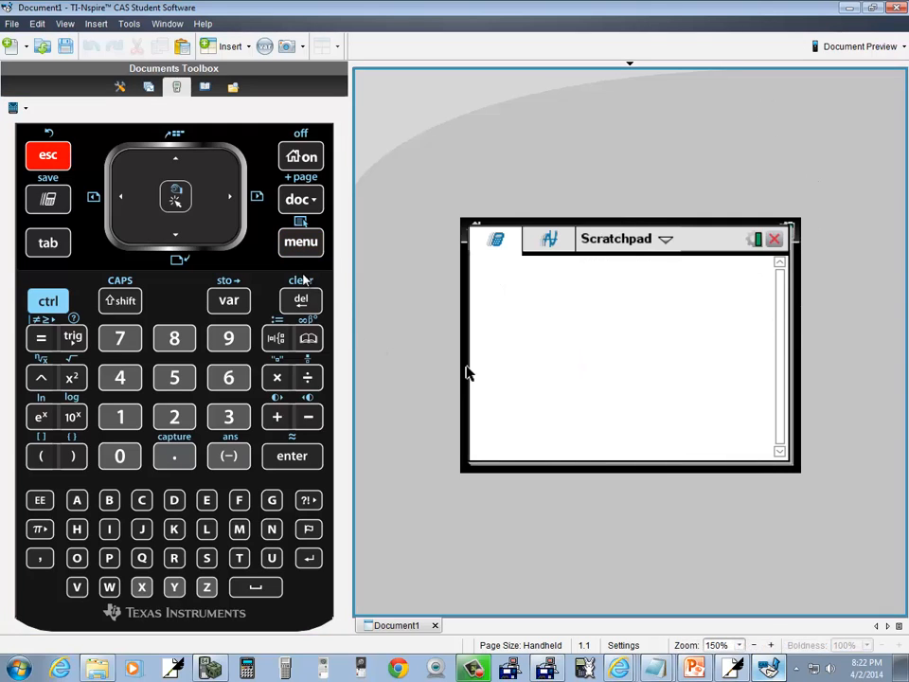
left_click(301, 241)
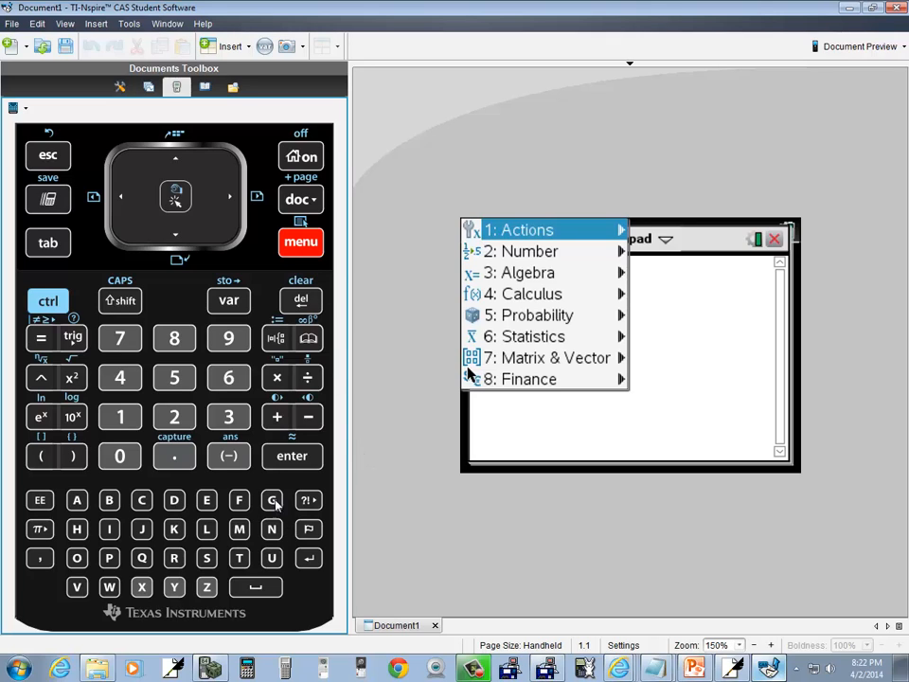
Open the Matrix & Vector submenu in the Scratchpad
left_click(544, 357)
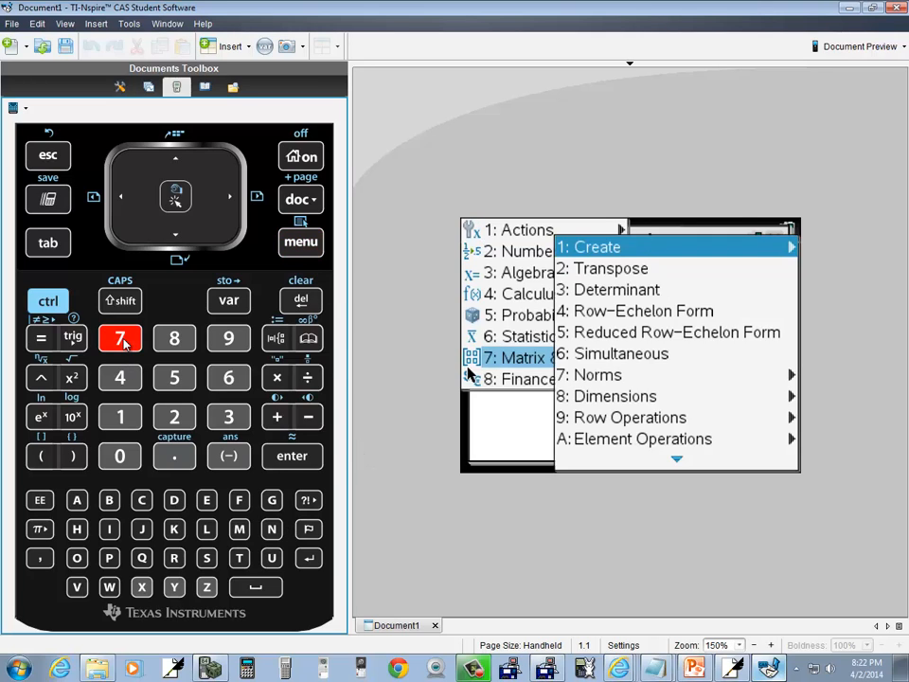
mouse_move(138, 377)
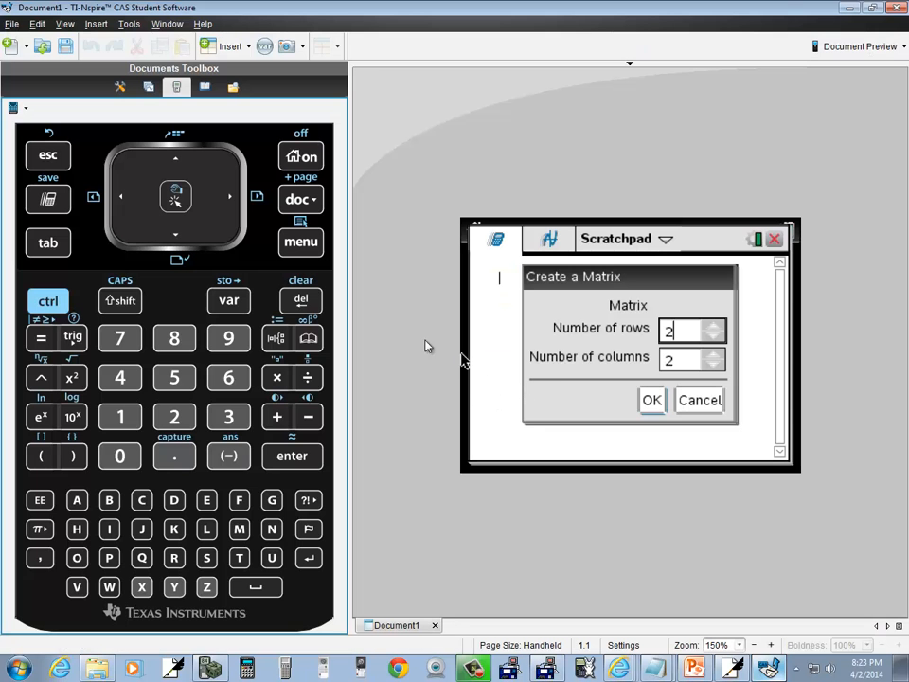
Set Create a Matrix to 3 rows and 3 columns
left_click(300, 300)
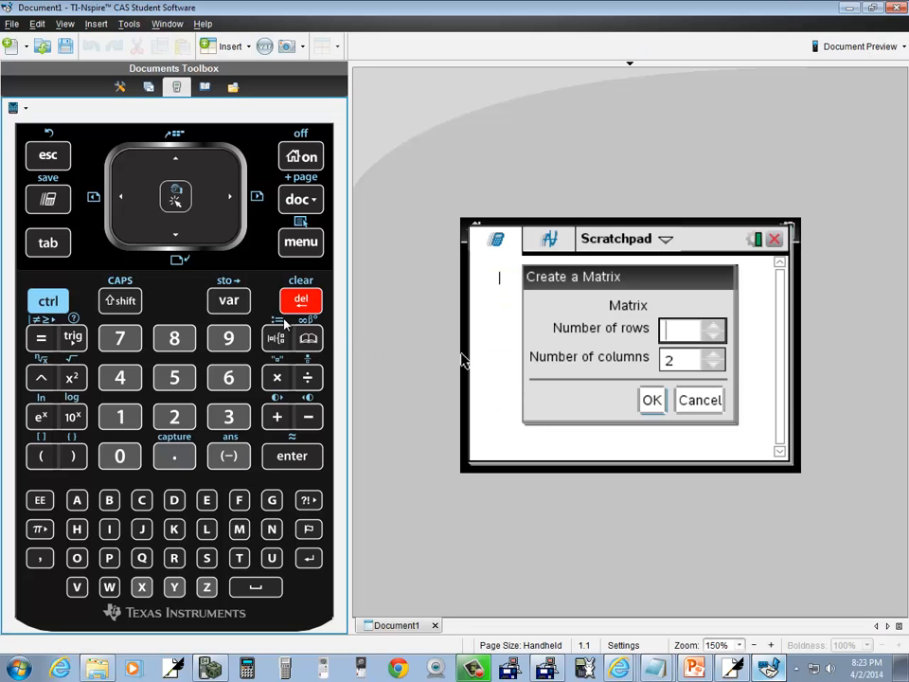
left_click(228, 416)
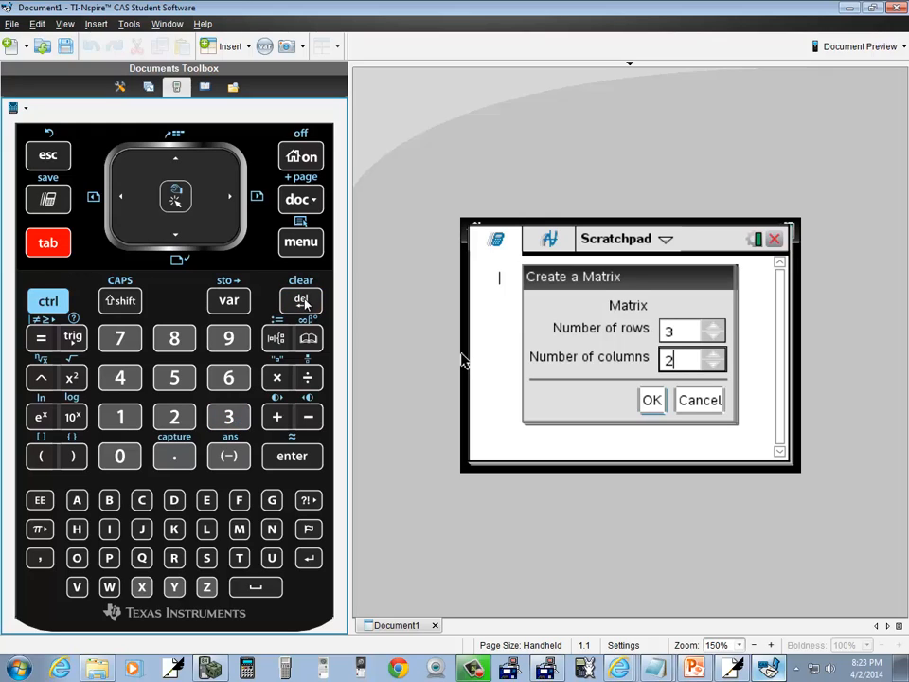
left_click(228, 417)
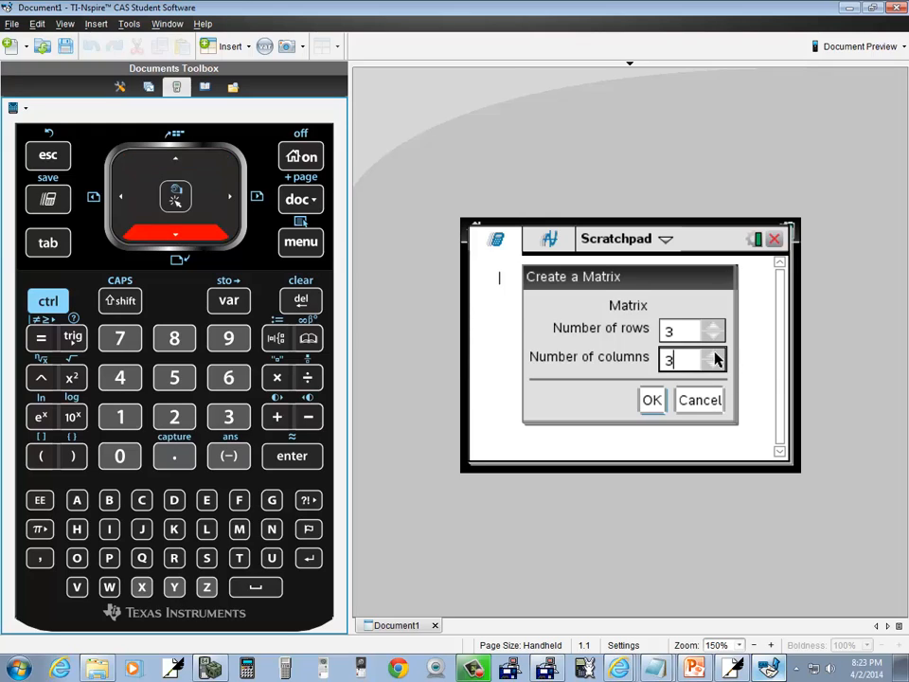
mouse_move(712, 359)
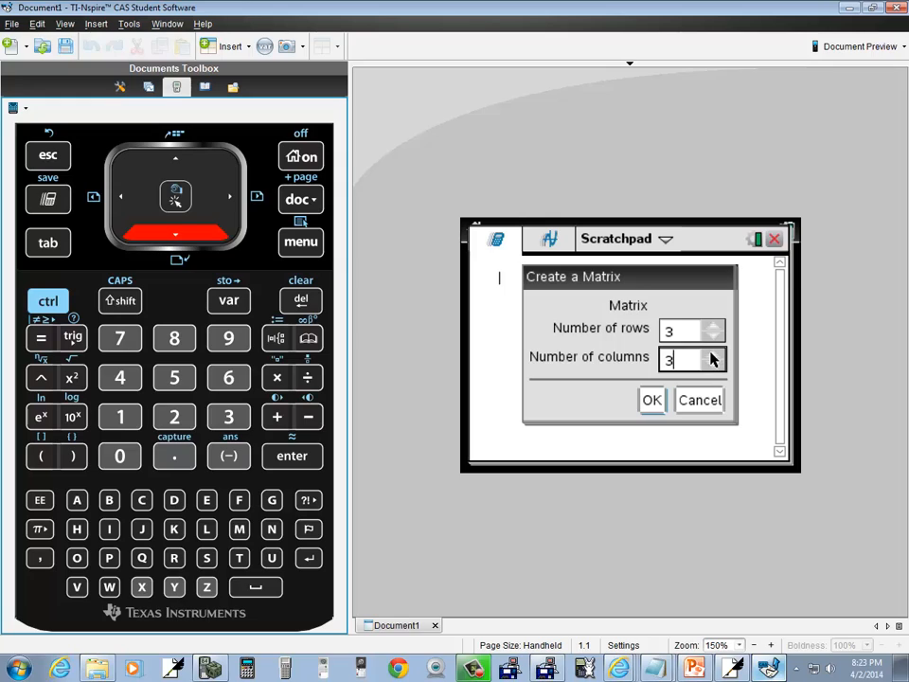
left_click(713, 353)
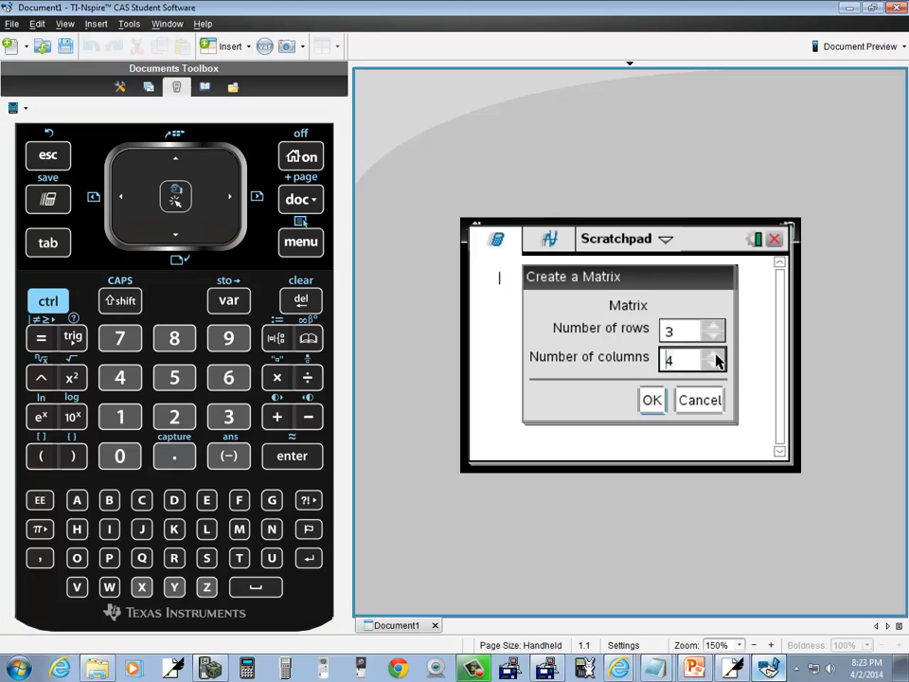
left_click(716, 363)
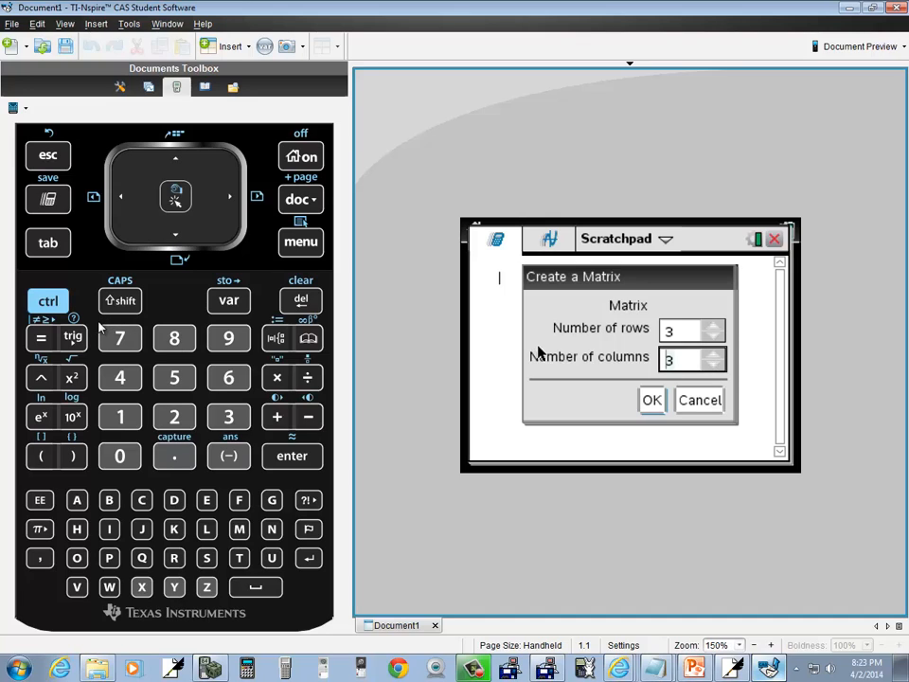
mouse_move(107, 335)
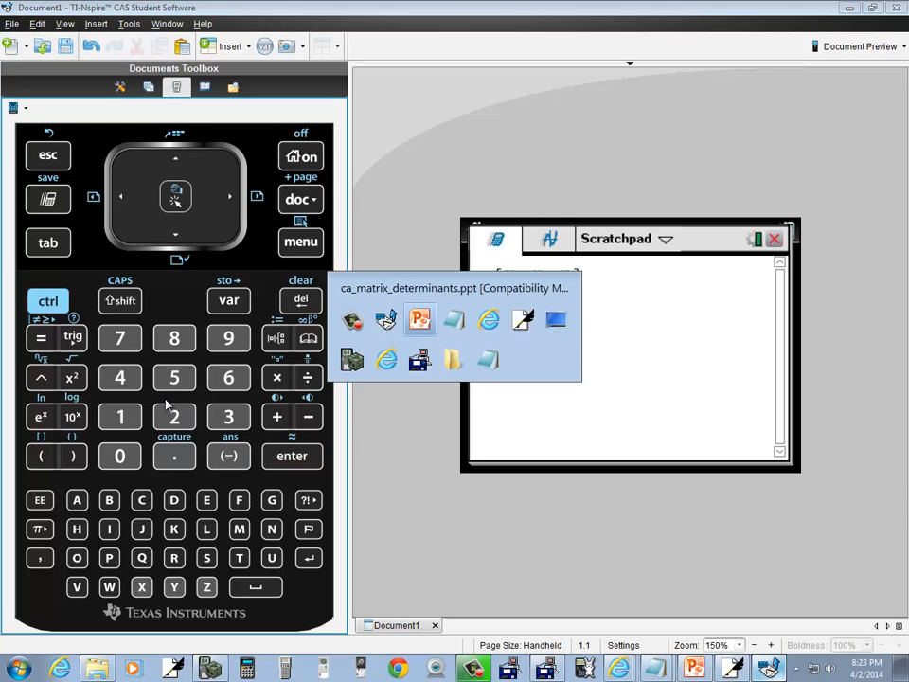
Fill the matrix template, including entries 1 and 8, to read 3 1 2, 4 5 6, 7 8 9
left_click(419, 319)
type("3")
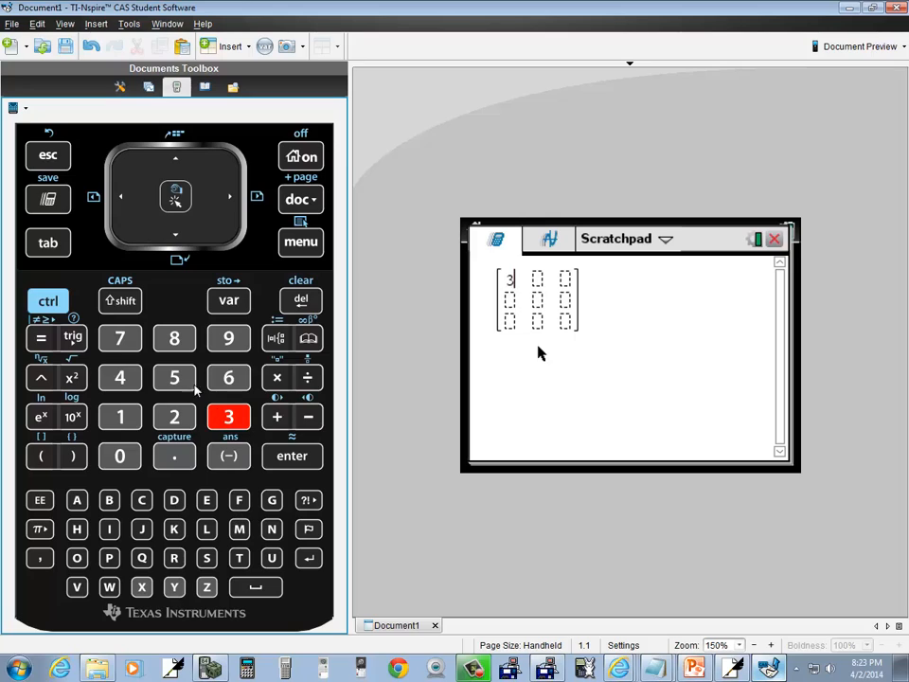
left_click(119, 416)
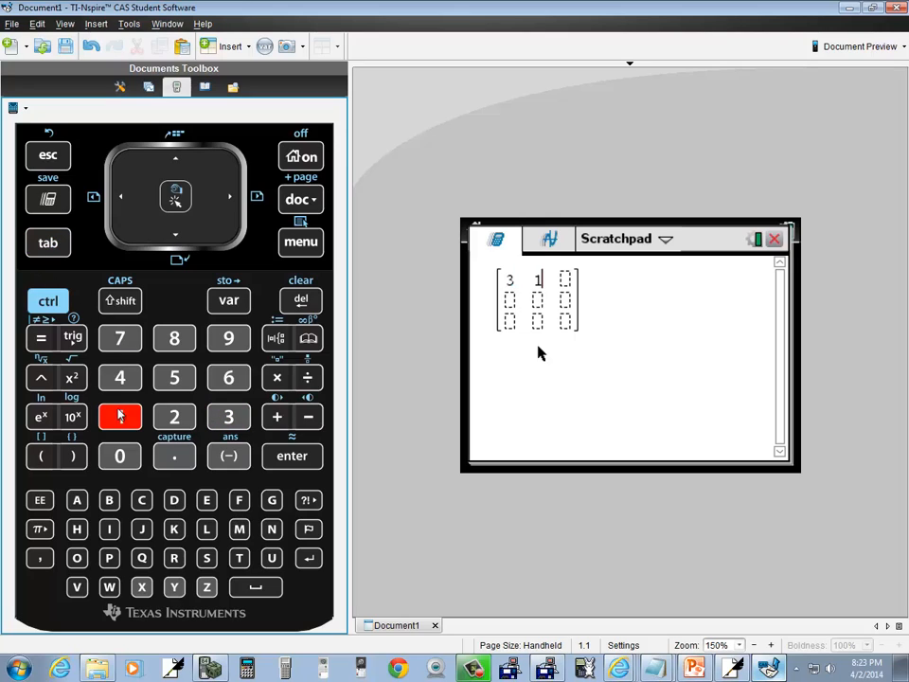
left_click(175, 417)
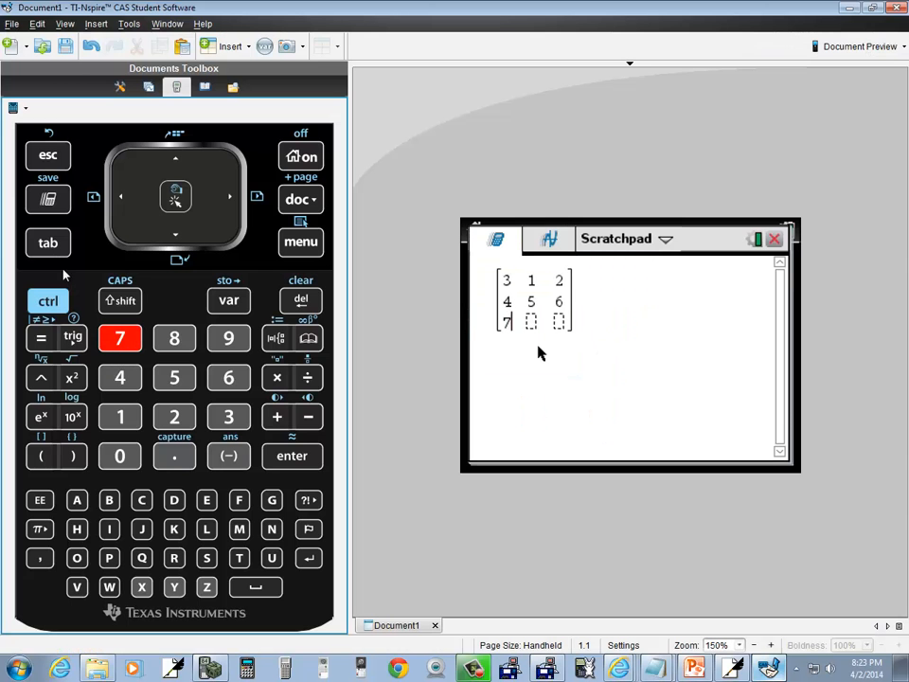
left_click(174, 338)
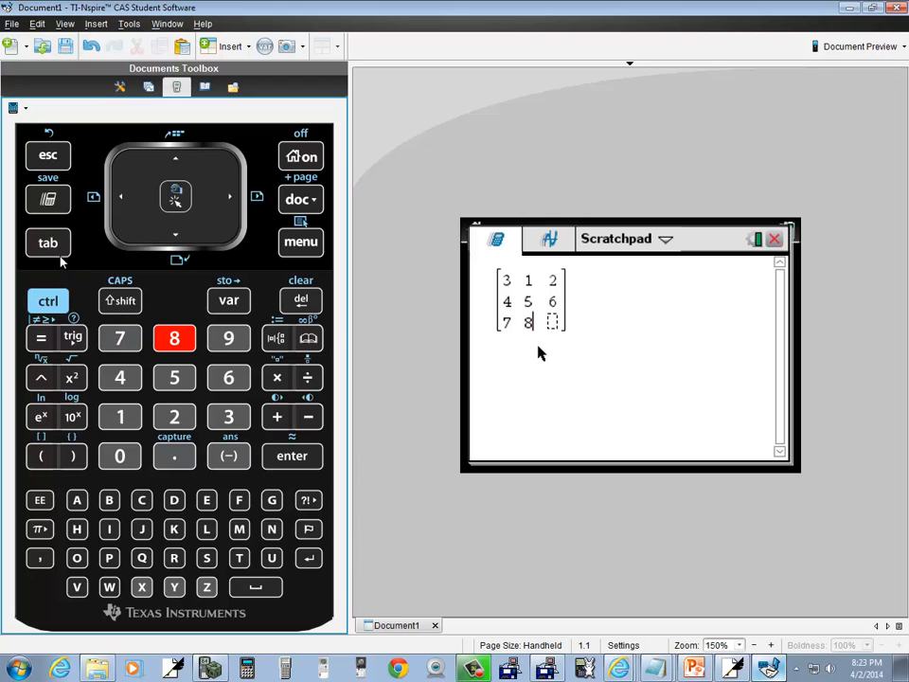
left_click(228, 338)
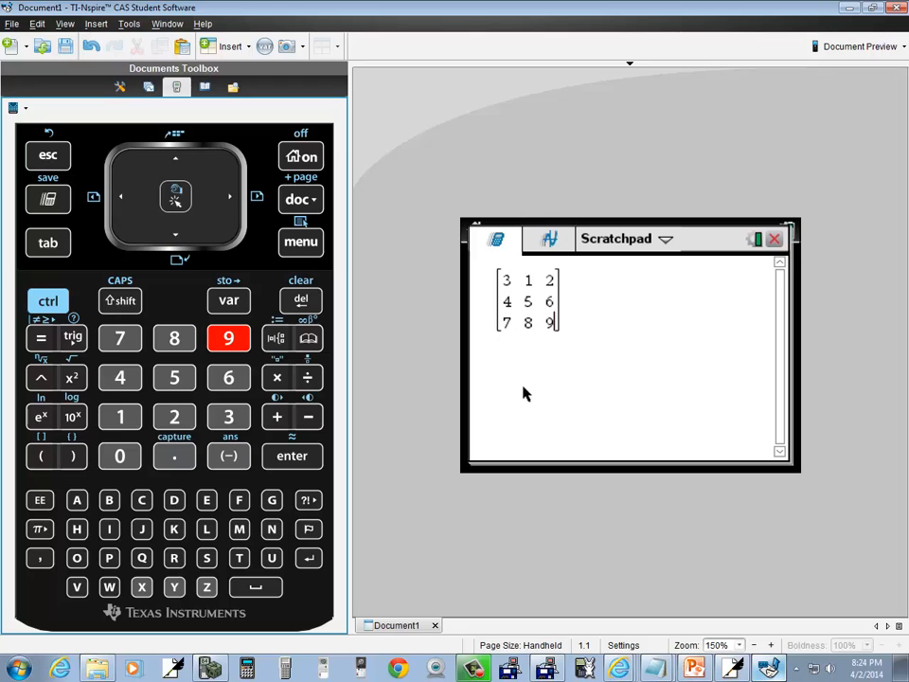
mouse_move(369, 295)
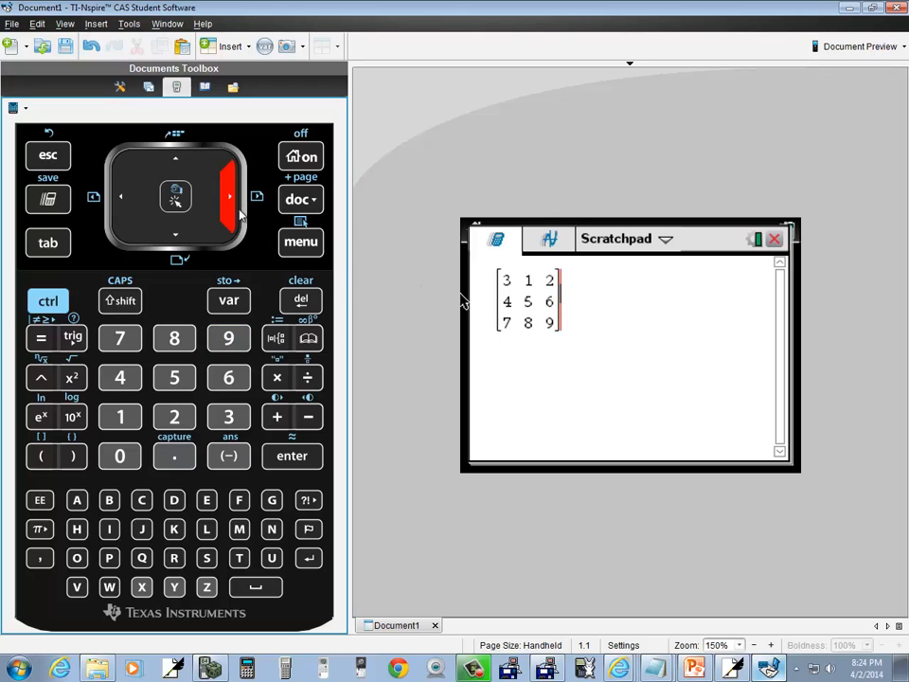
mouse_move(229, 289)
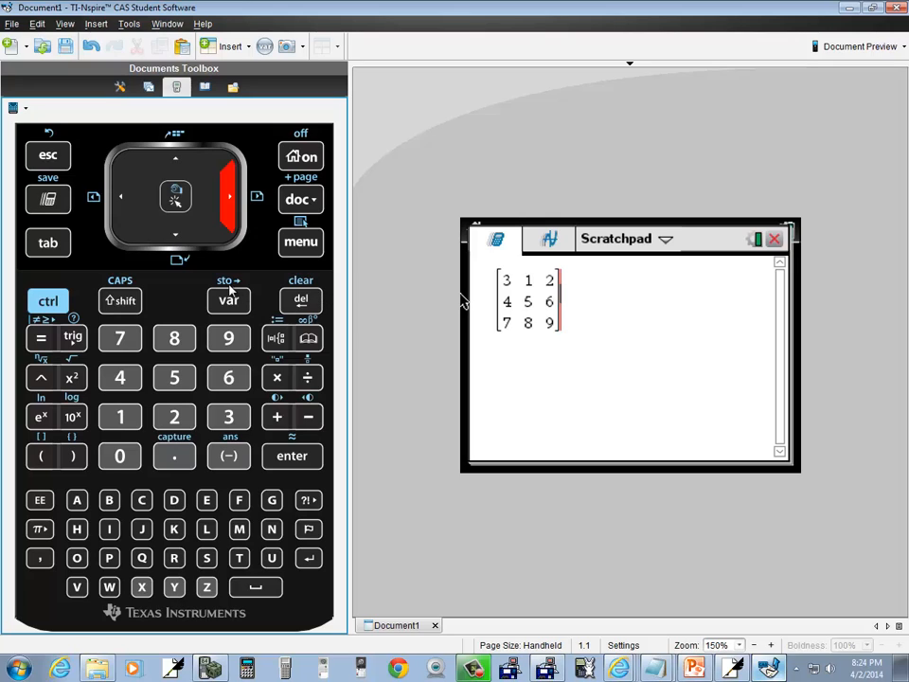
mouse_move(126, 310)
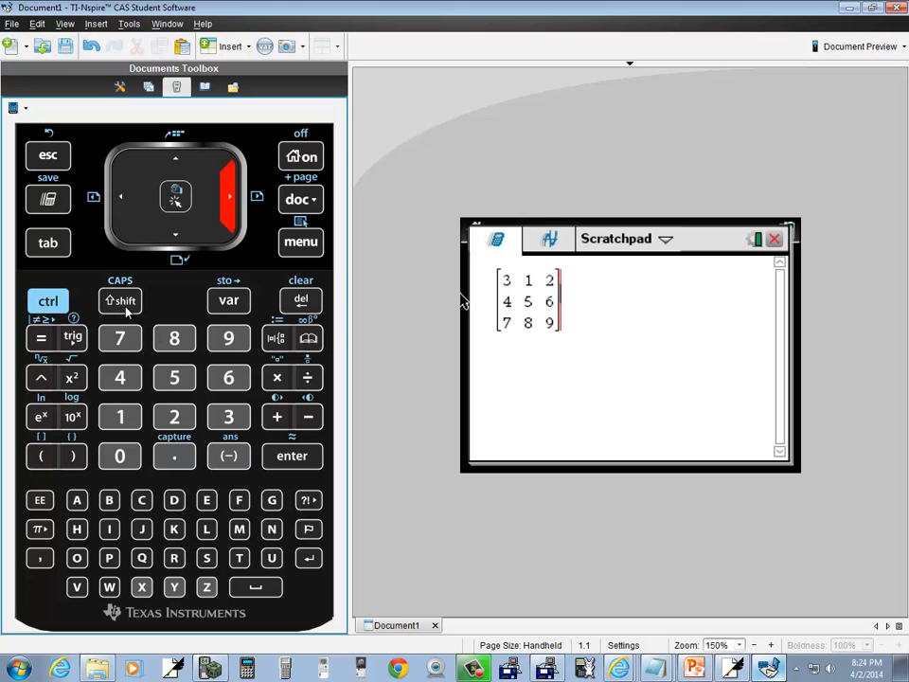
Store the matrix as variable a, then evaluate a to display it
left_click(229, 300)
type("→a")
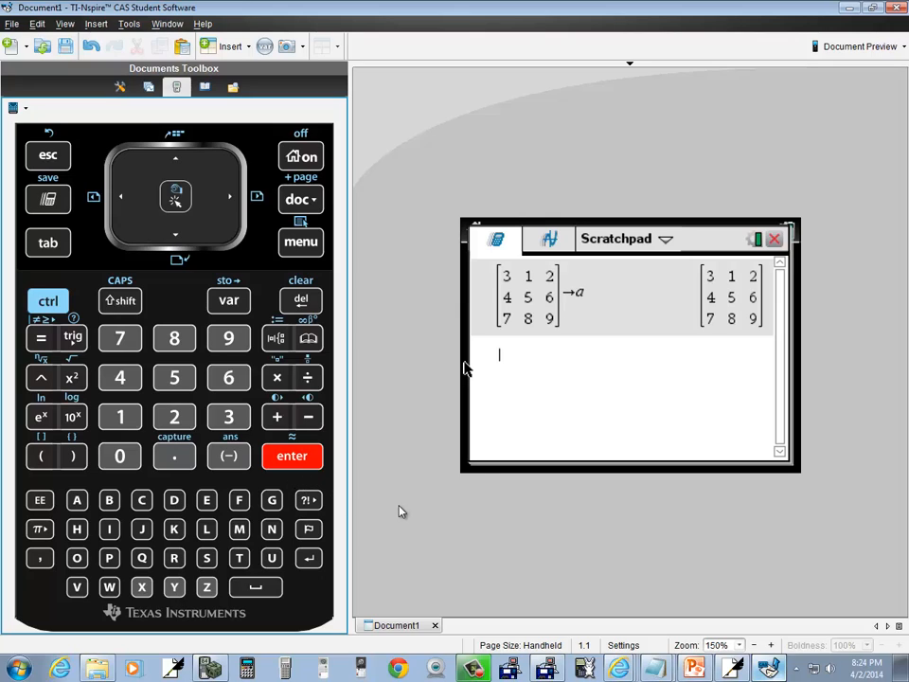
mouse_move(57, 520)
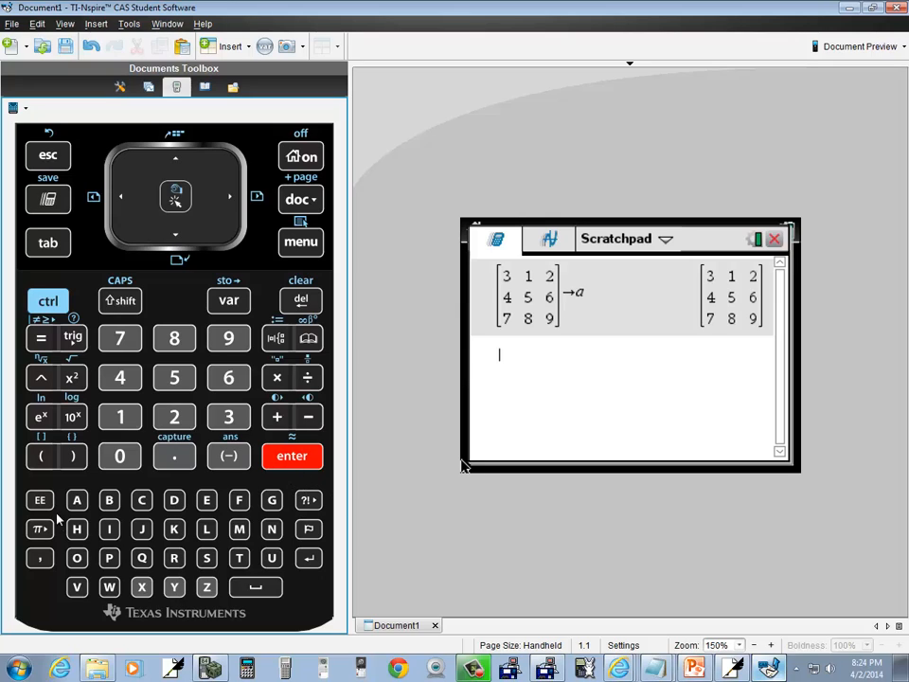
left_click(292, 455)
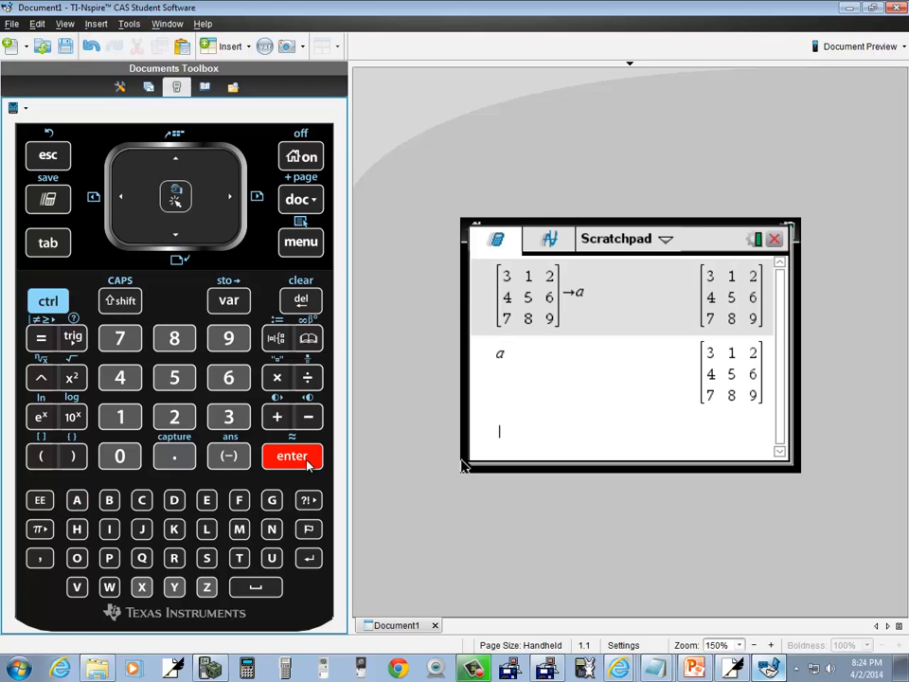
mouse_move(618, 399)
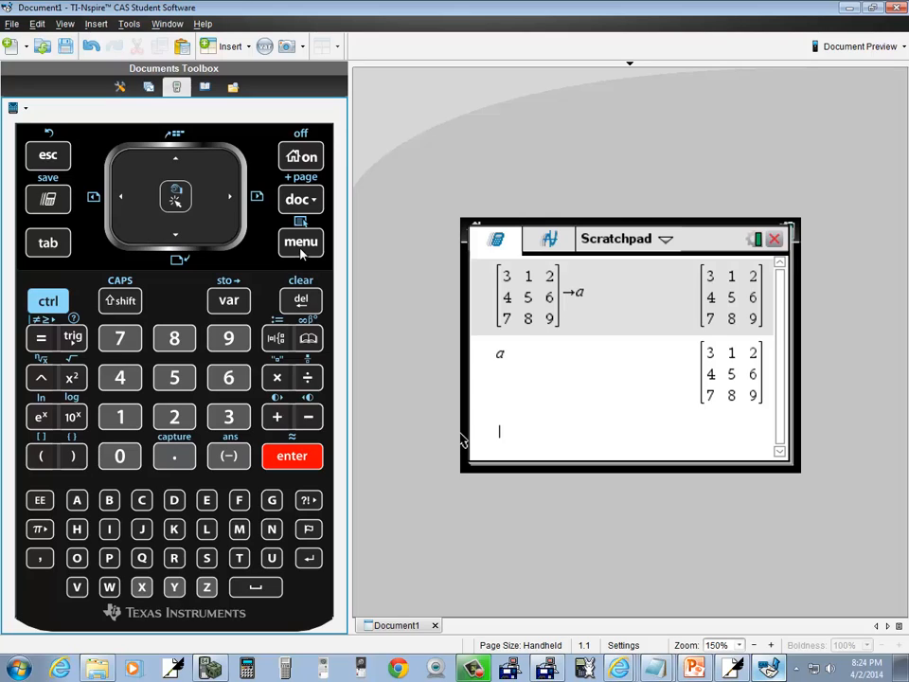
Evaluate det(a) using the Determinant function, giving -9
left_click(301, 242)
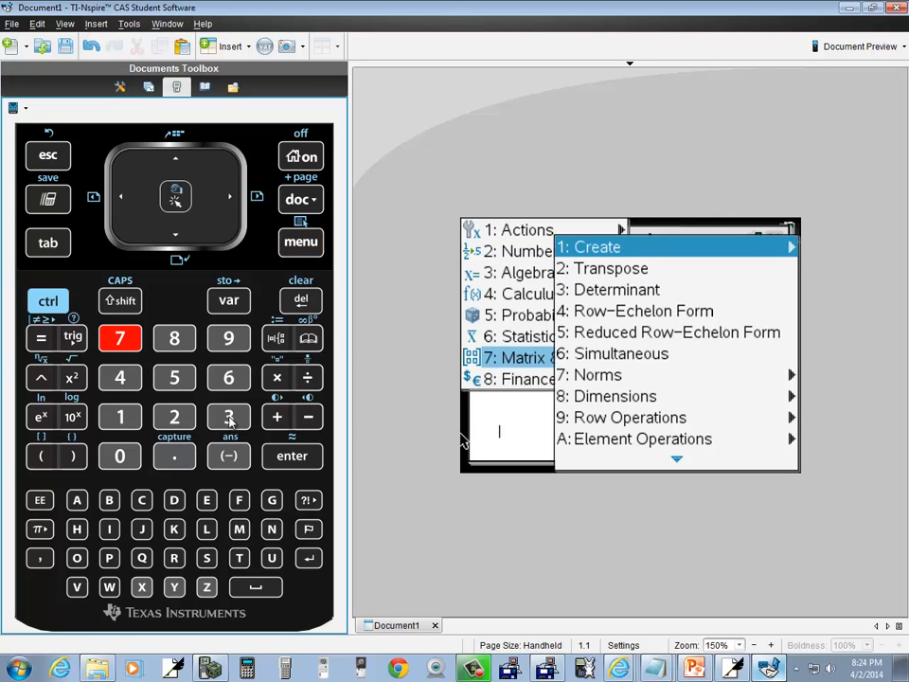
left_click(617, 289)
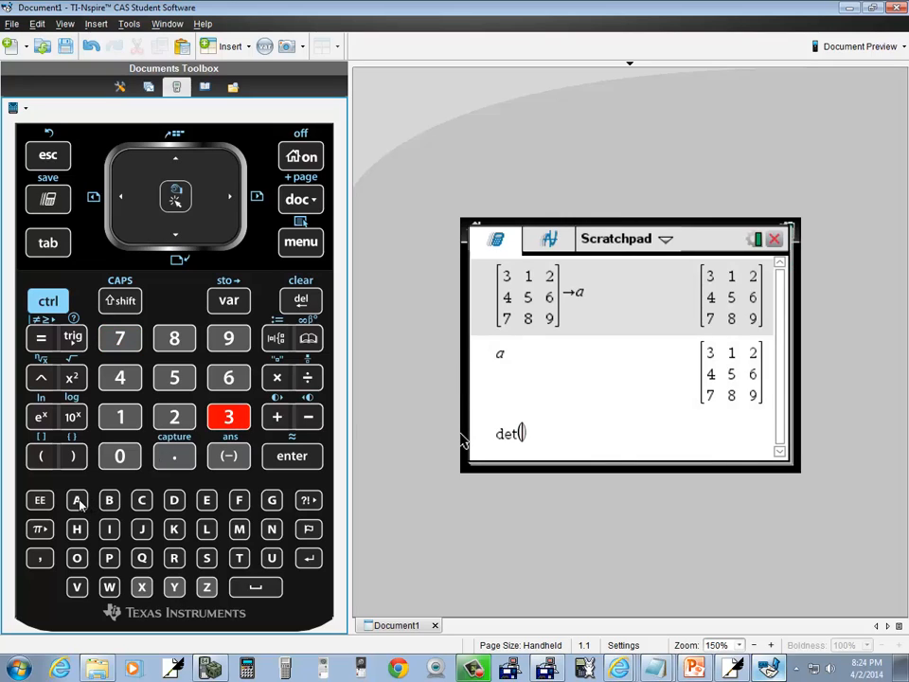
left_click(292, 455)
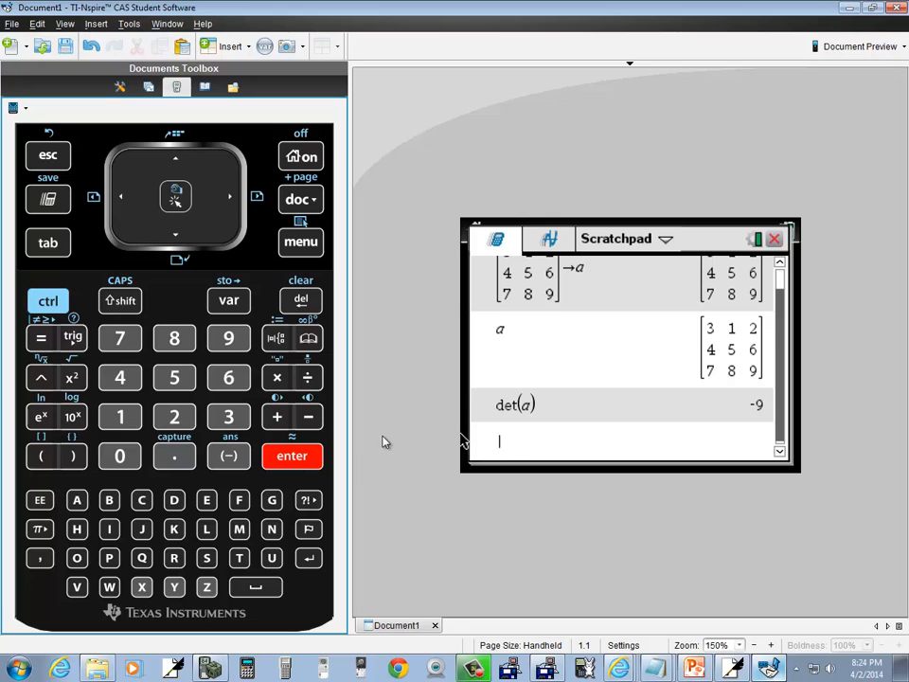
mouse_move(516, 405)
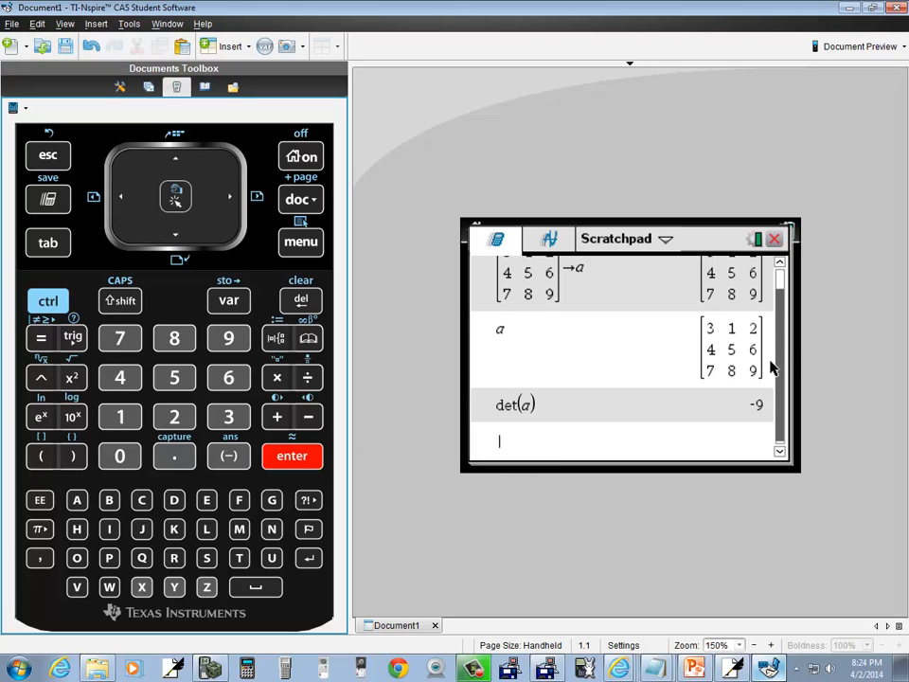
mouse_move(580, 419)
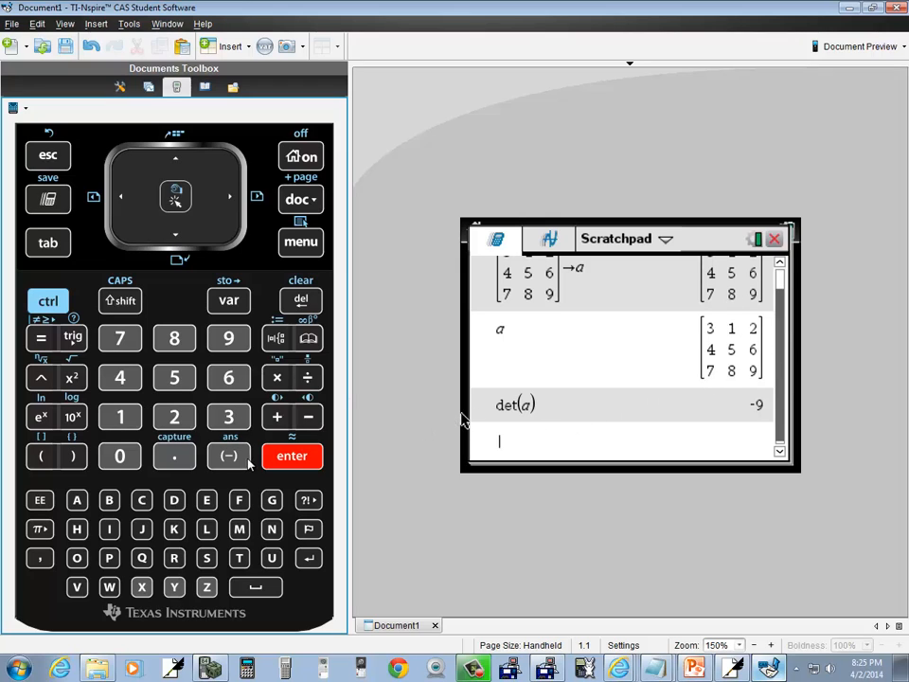
Start a new det( entry and set up a 3-by-3 matrix inside it
left_click(301, 243)
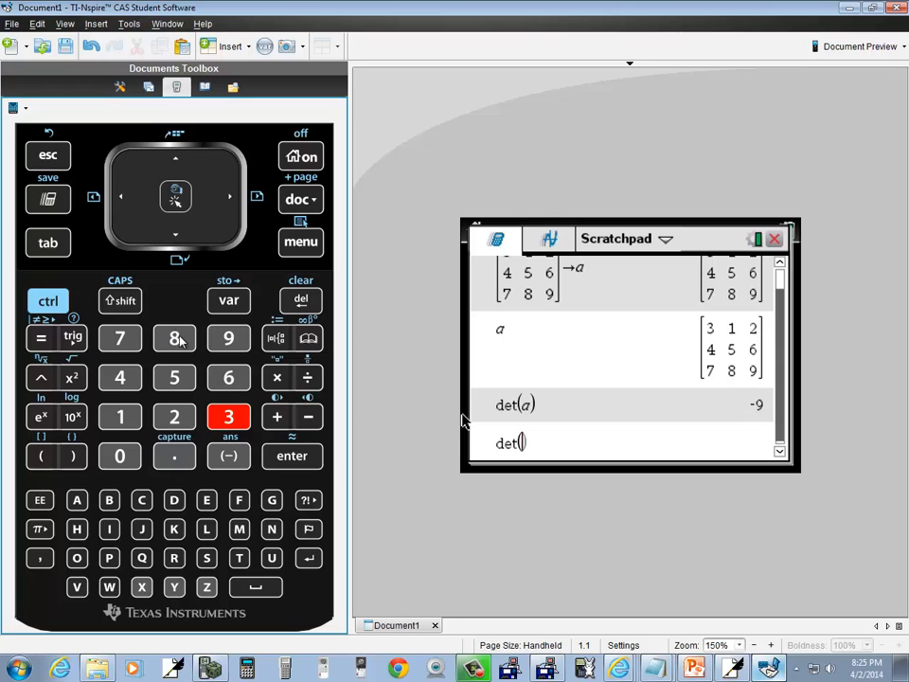
left_click(301, 242)
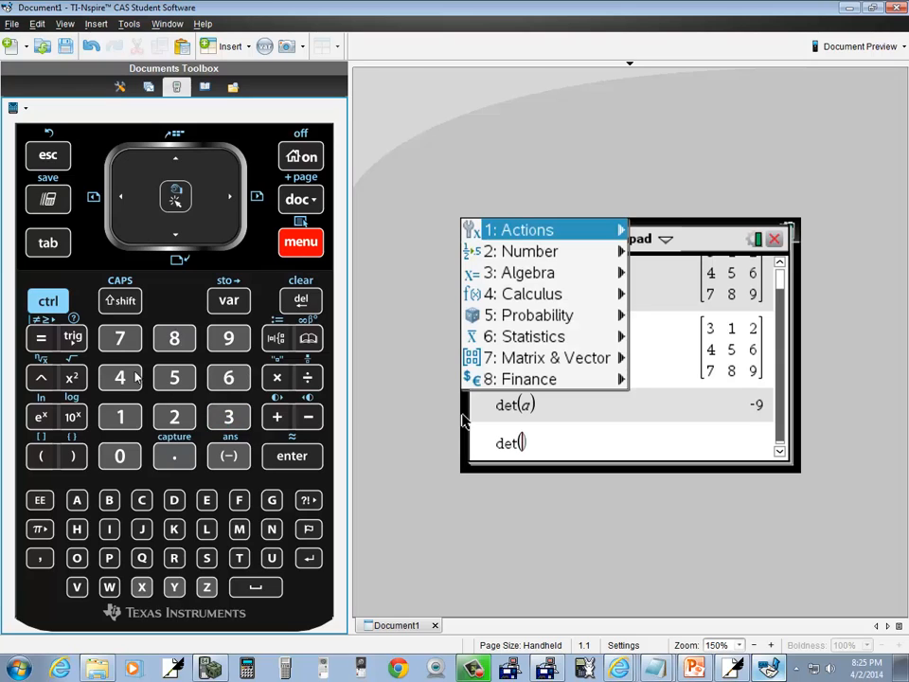
left_click(544, 357)
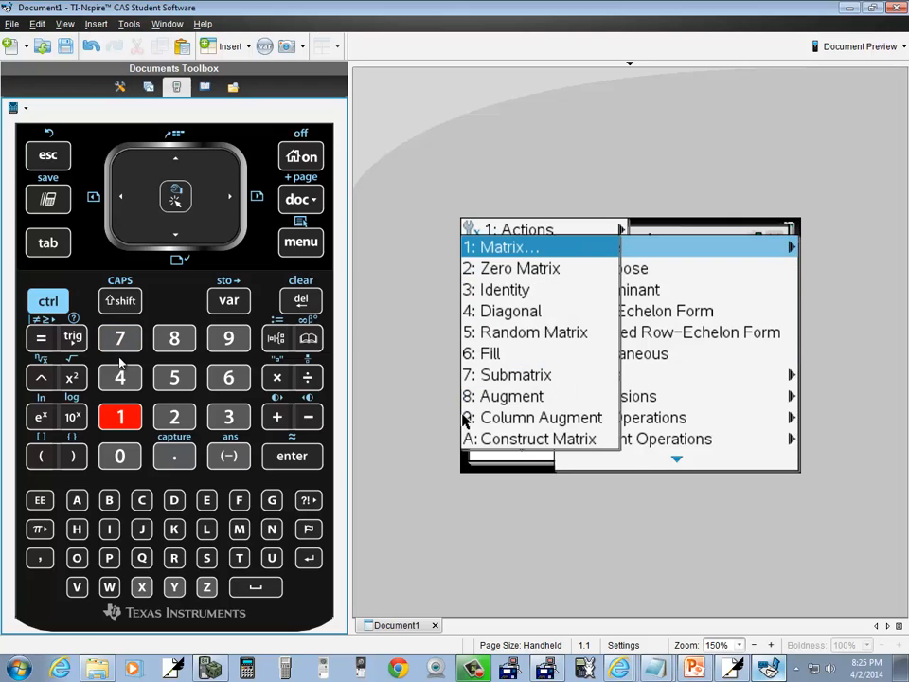
left_click(505, 246)
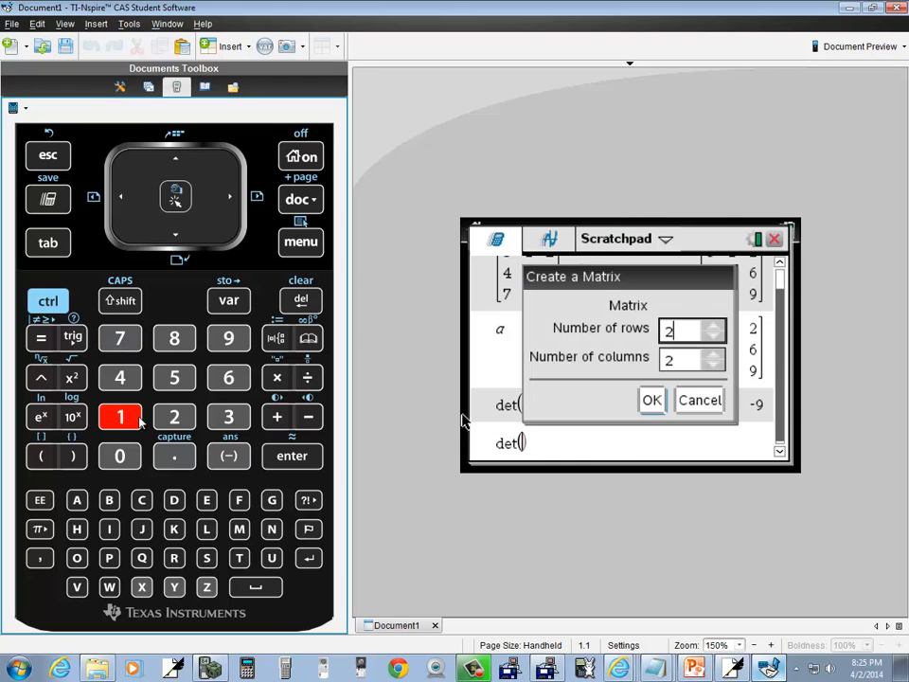
left_click(300, 300)
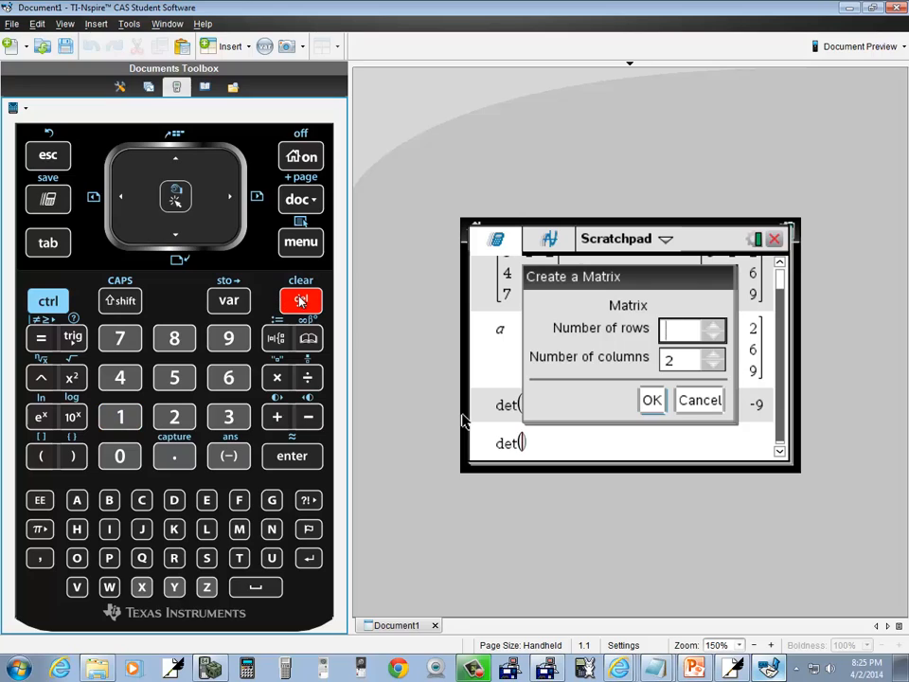
left_click(227, 416)
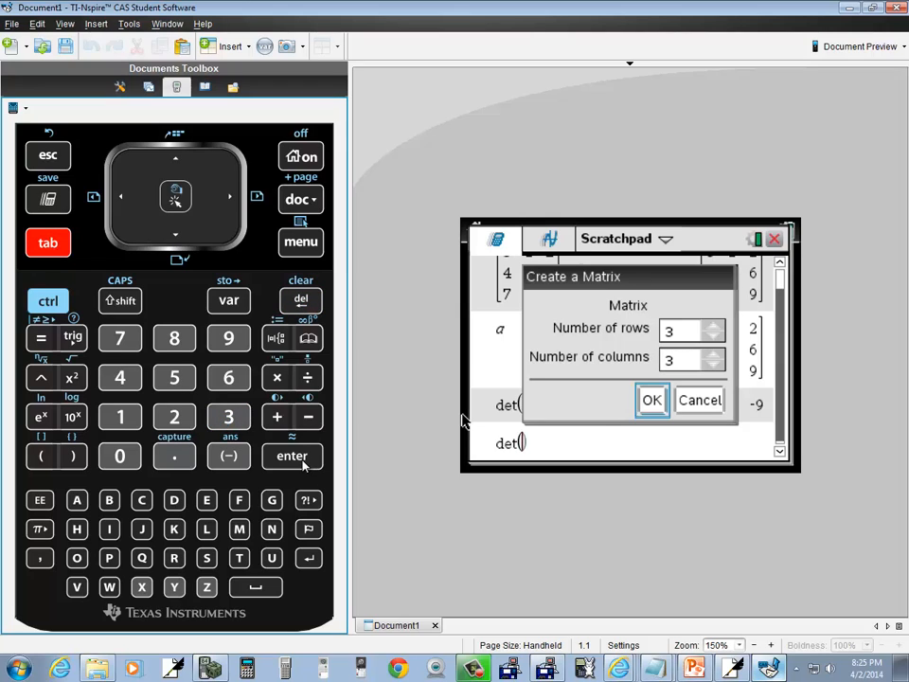
Confirm the 3×3 size, enter 3 1 2, 4 5 6, 7 8 9, and evaluate the determinant as -9
left_click(651, 399)
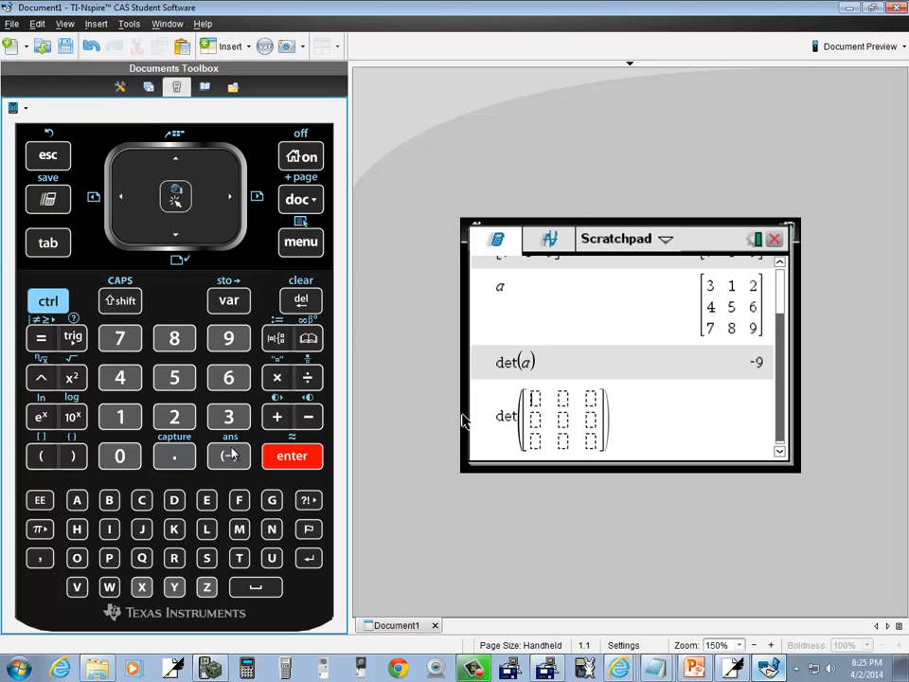
mouse_move(216, 519)
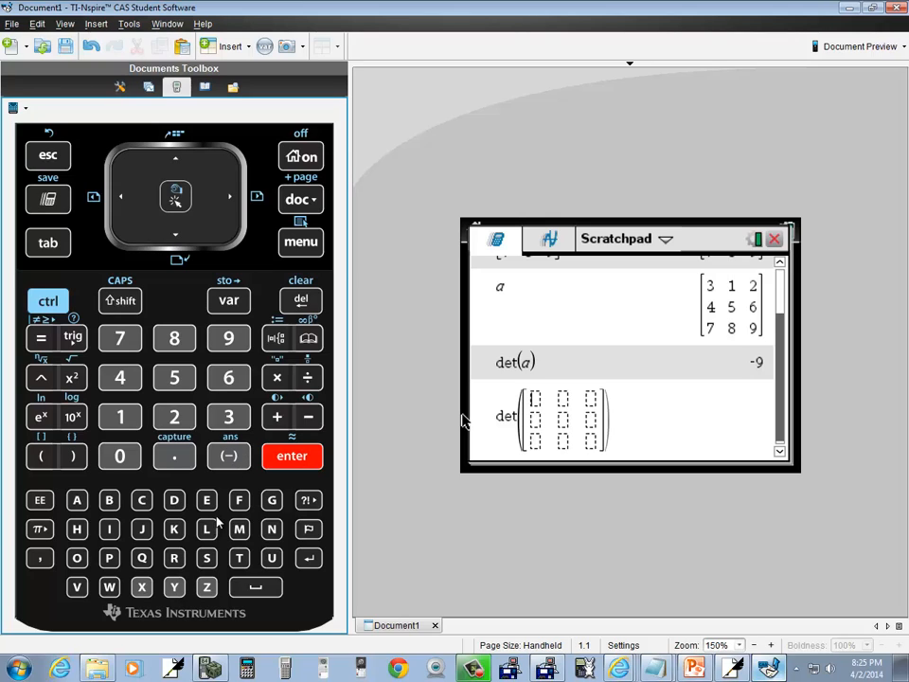
mouse_move(241, 529)
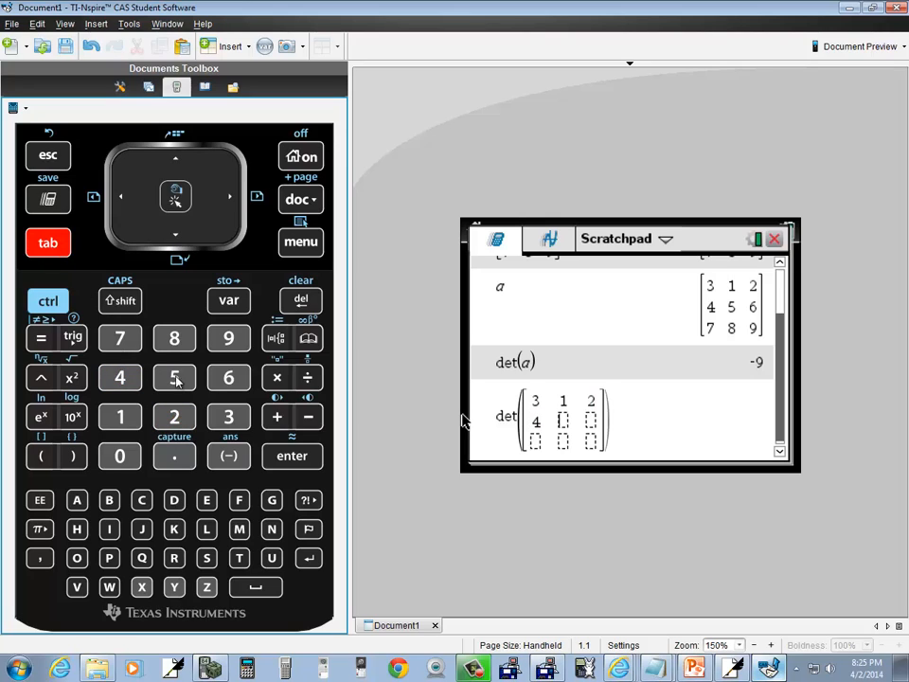
left_click(228, 377)
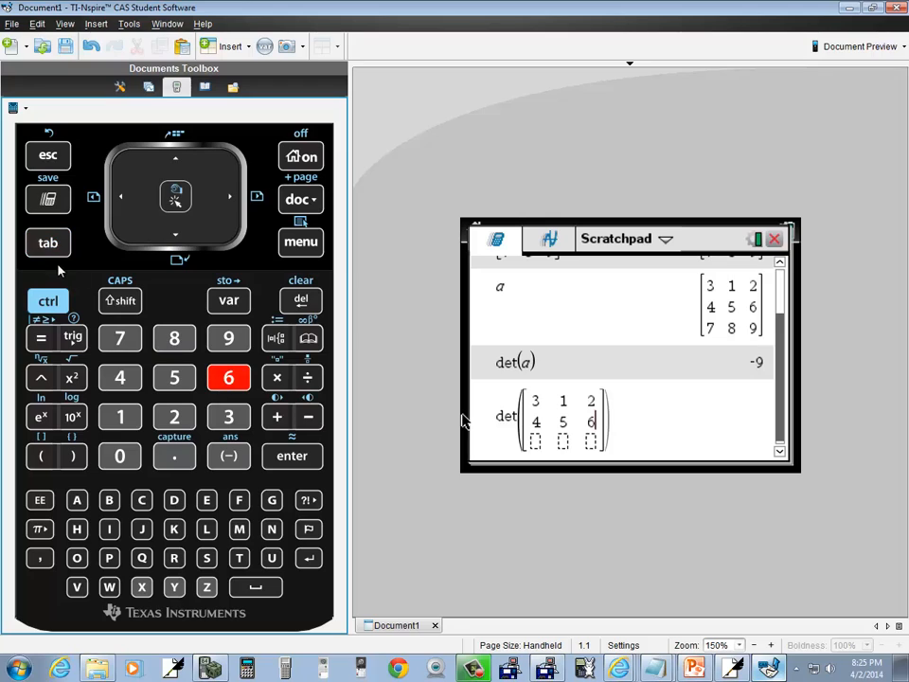
left_click(119, 338)
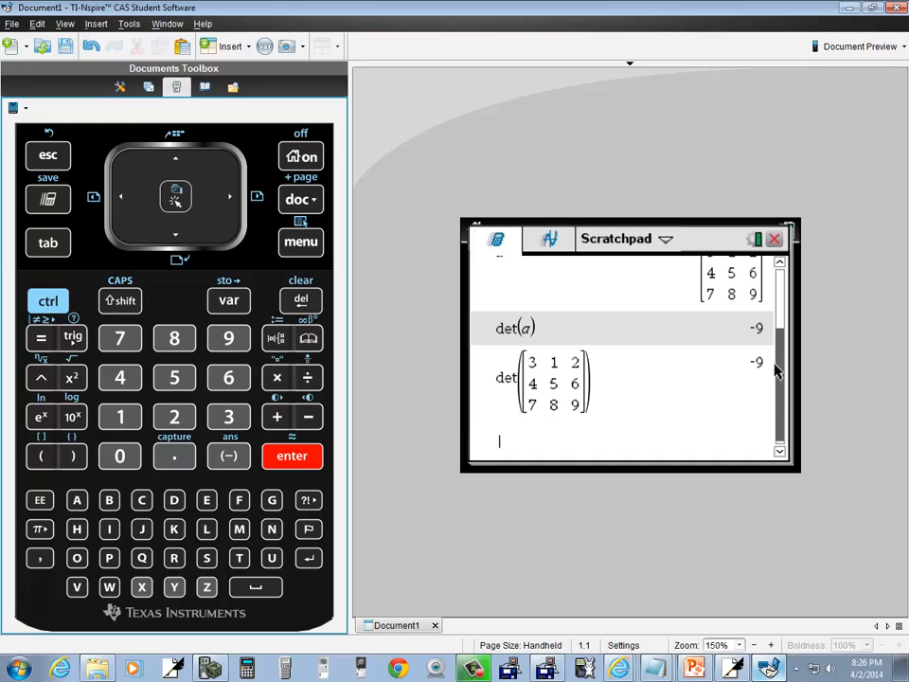
mouse_move(658, 411)
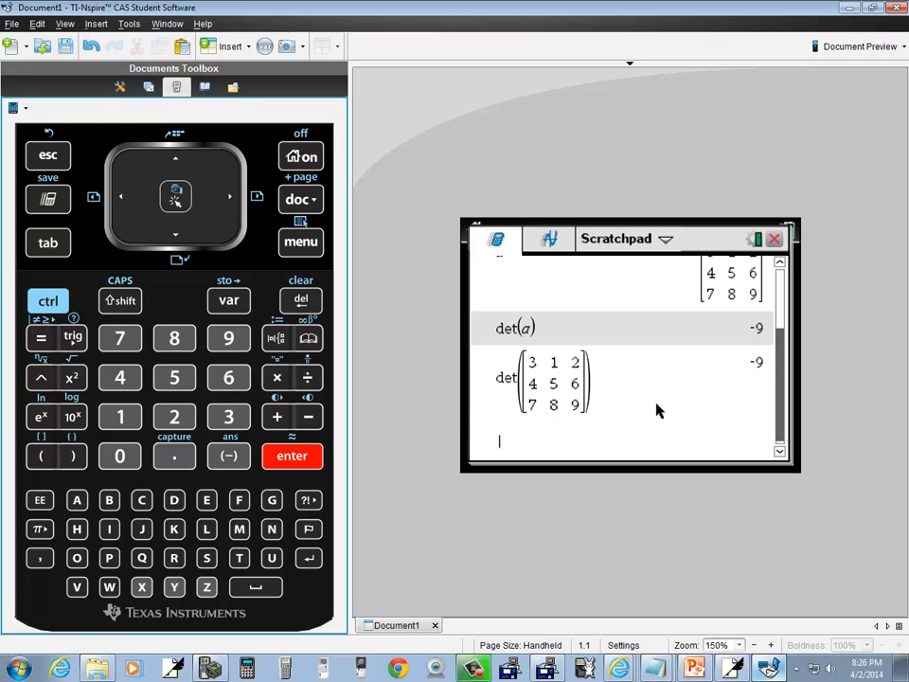